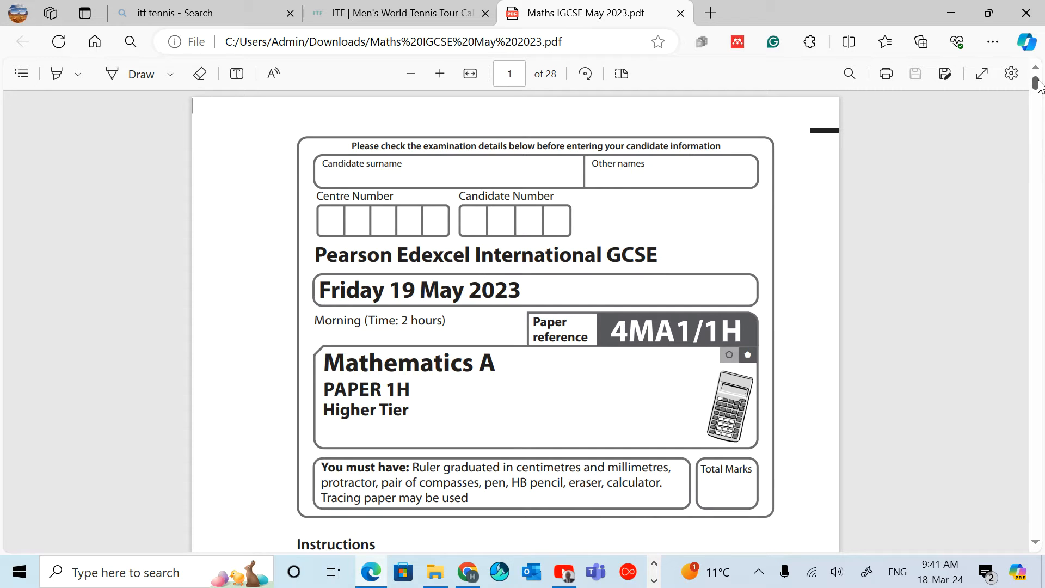
Step: Scroll from the cover page down to page 3 where question 1 begins
scroll("down", 3)
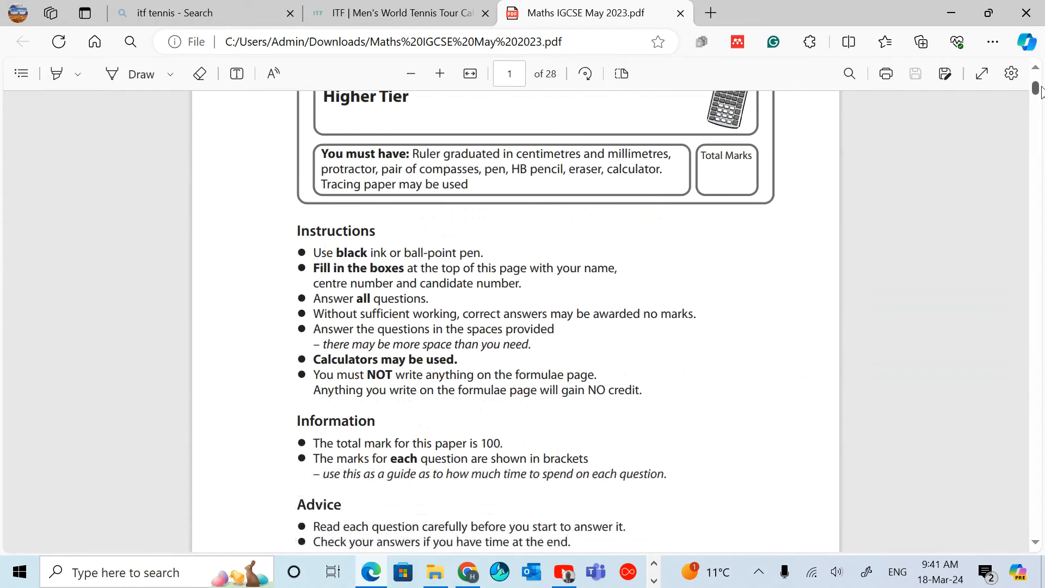
scroll("down", 3)
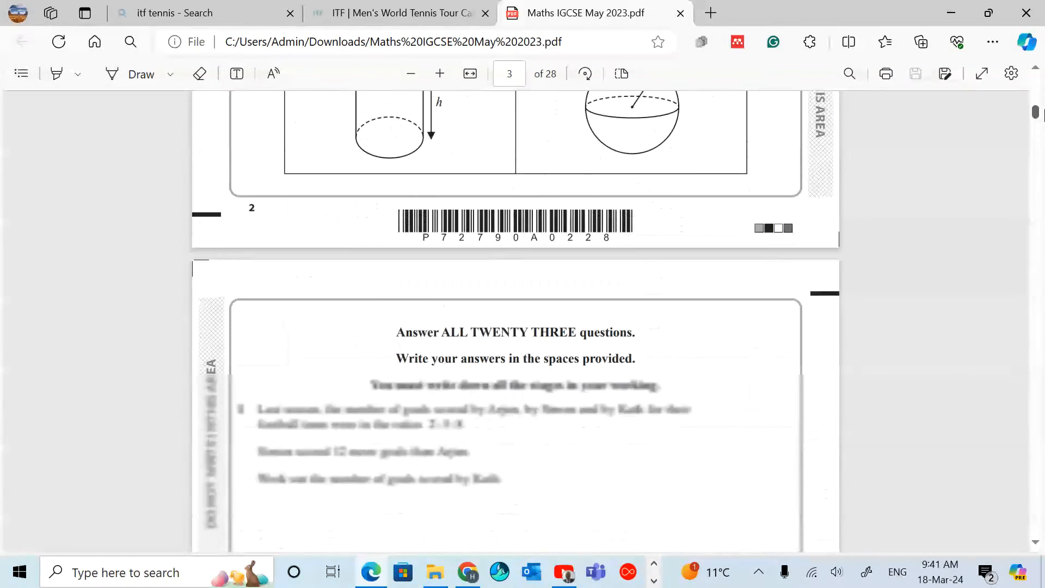
scroll("down", 3)
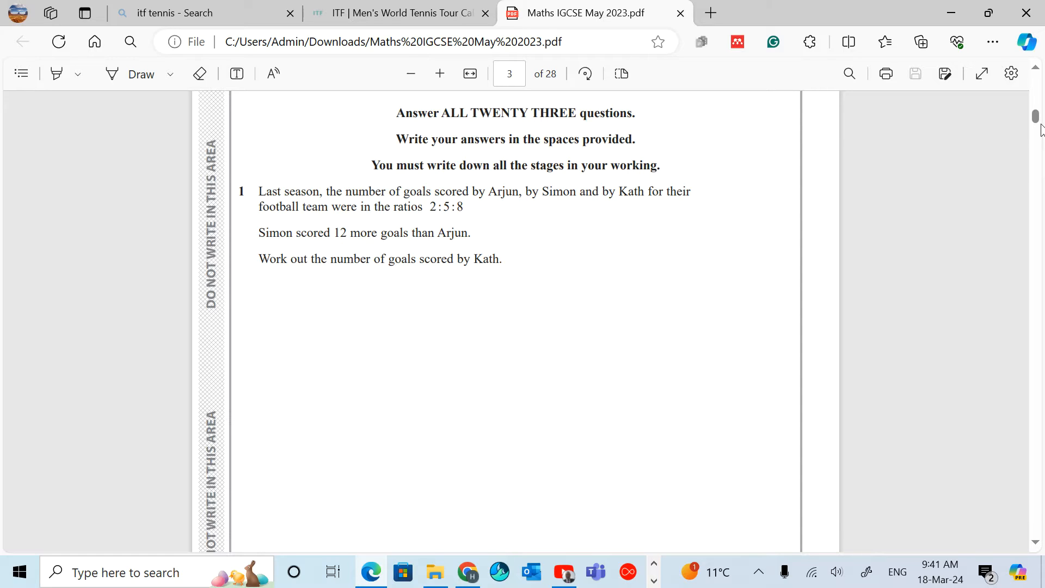
mouse_move(370, 135)
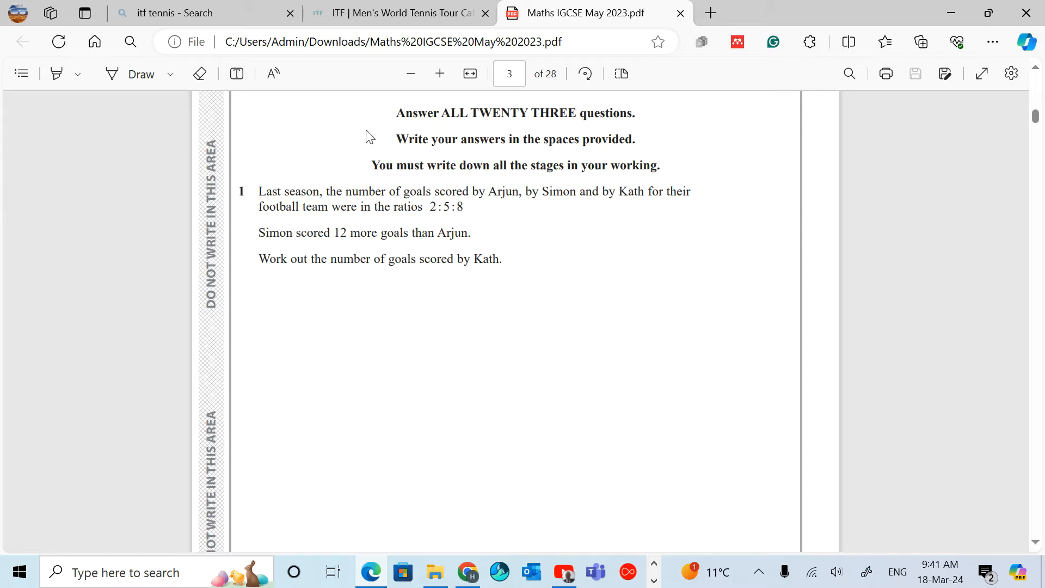
mouse_move(365, 244)
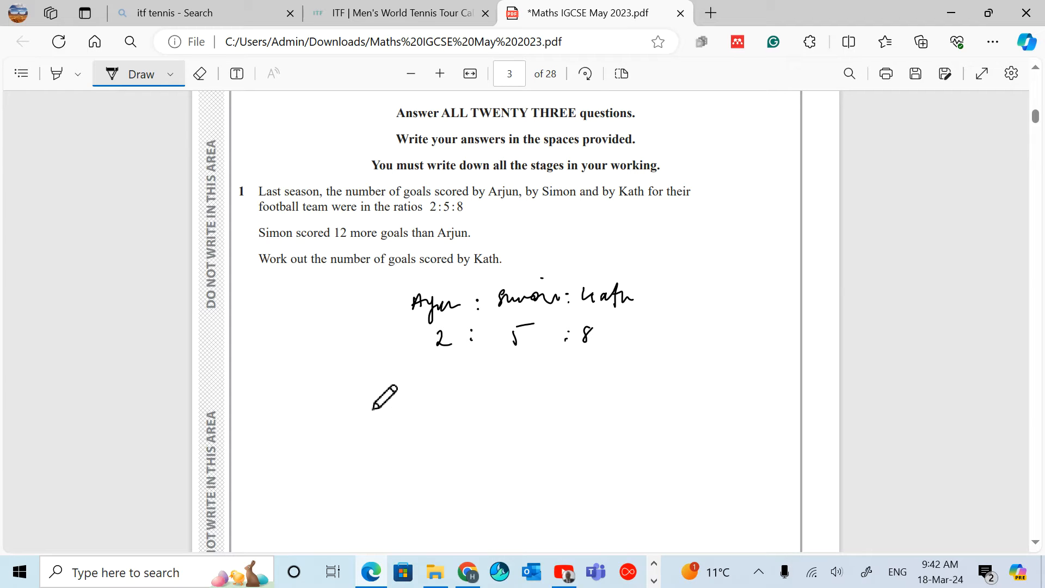
mouse_move(439, 381)
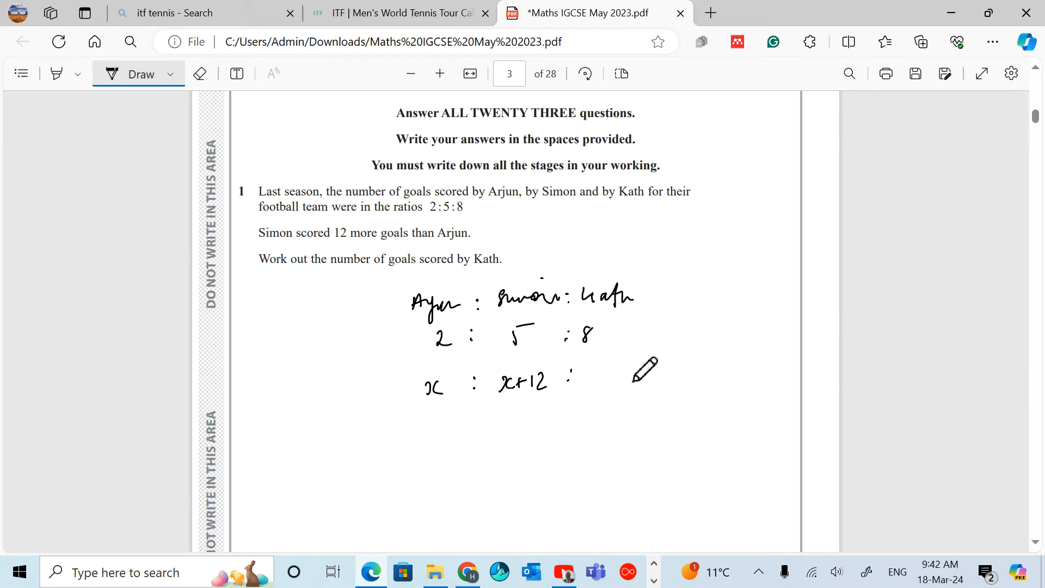
mouse_move(606, 379)
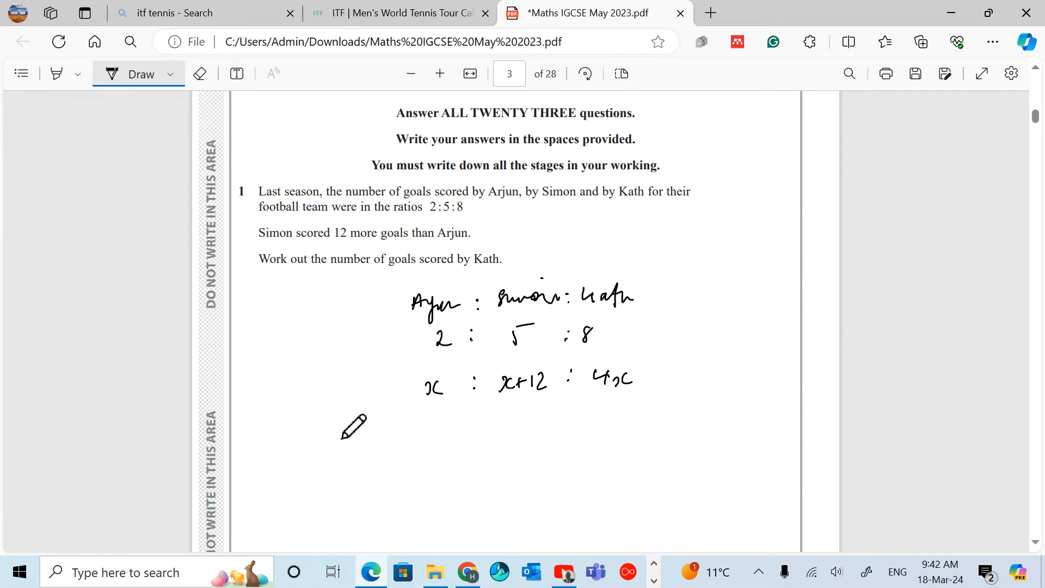
mouse_move(376, 428)
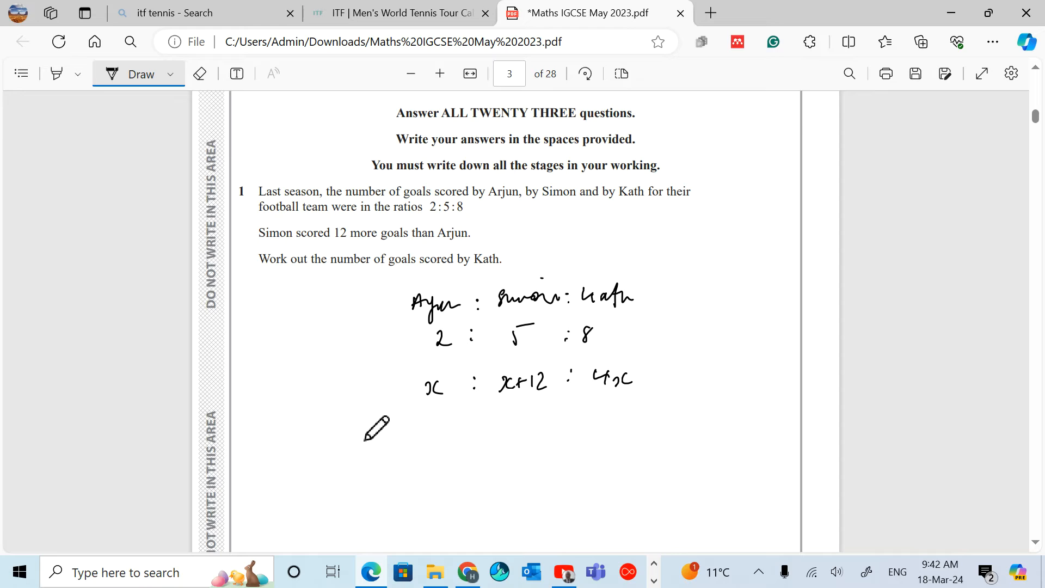
mouse_move(365, 435)
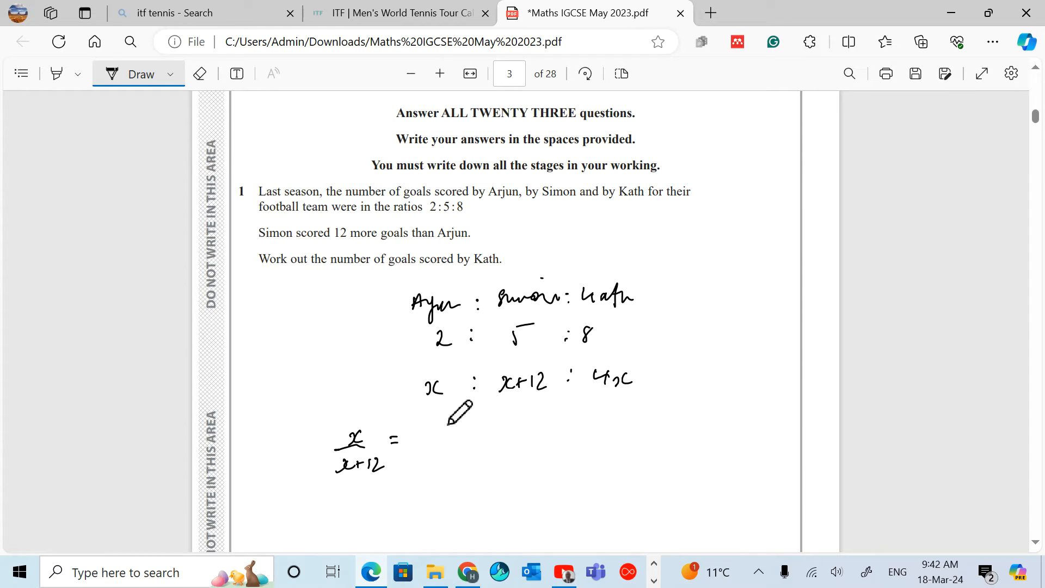
mouse_move(443, 423)
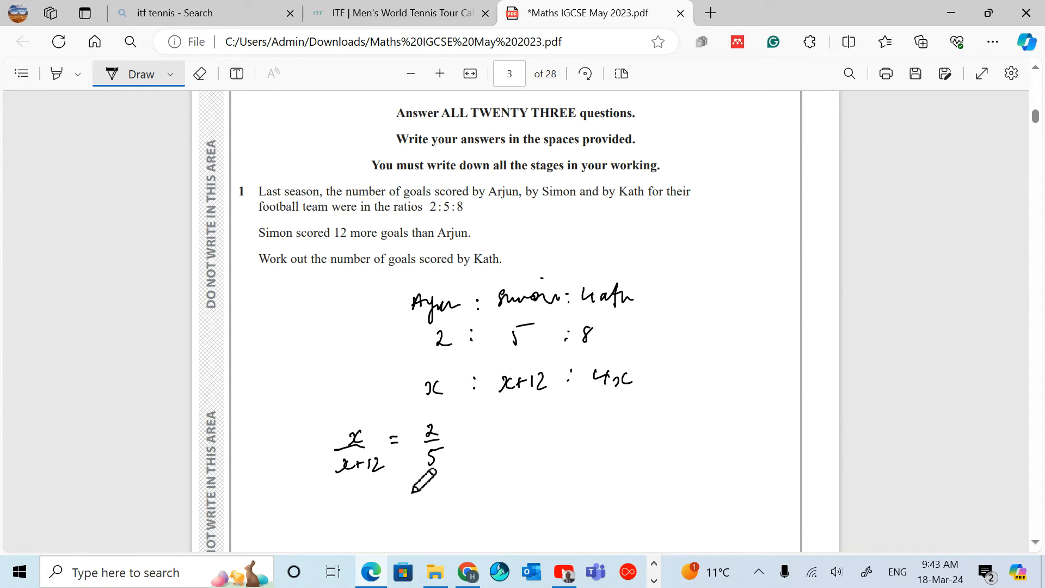
mouse_move(440, 474)
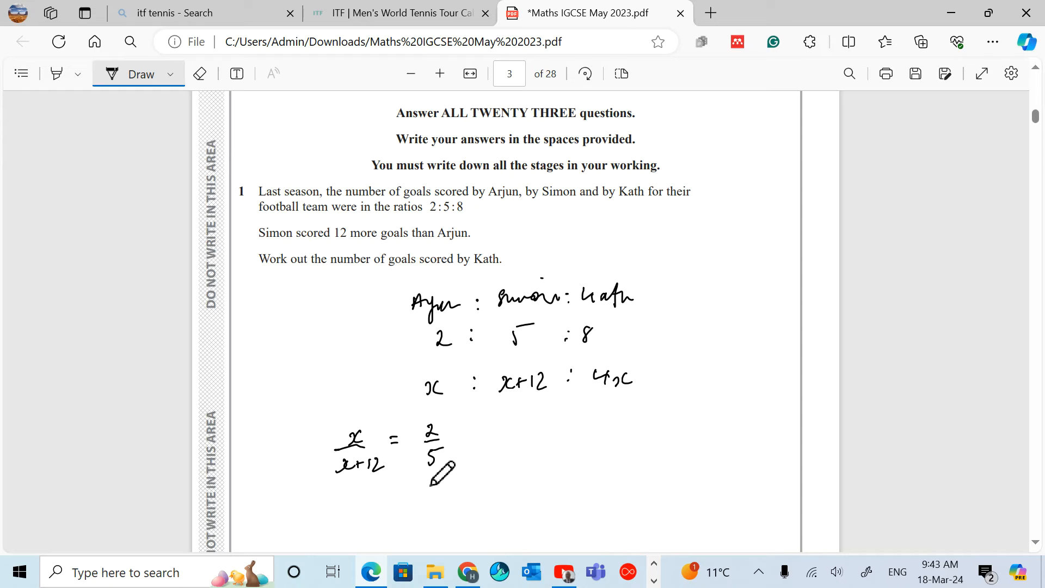
mouse_move(826, 76)
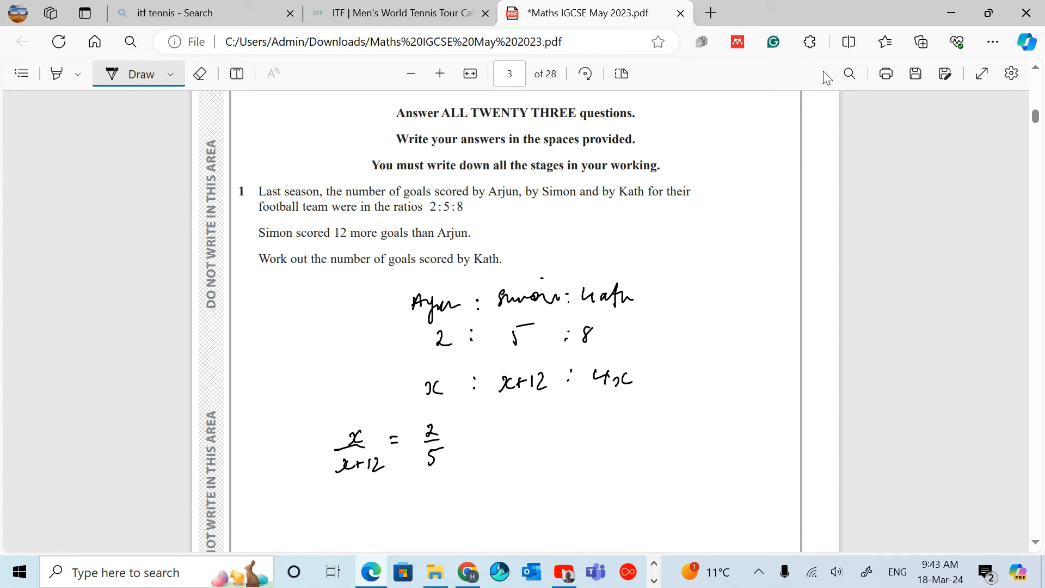
Step: Write x/(x+12) = 2/5 and 5x, erasing a stray mark and returning to the pen
scroll("down", 3)
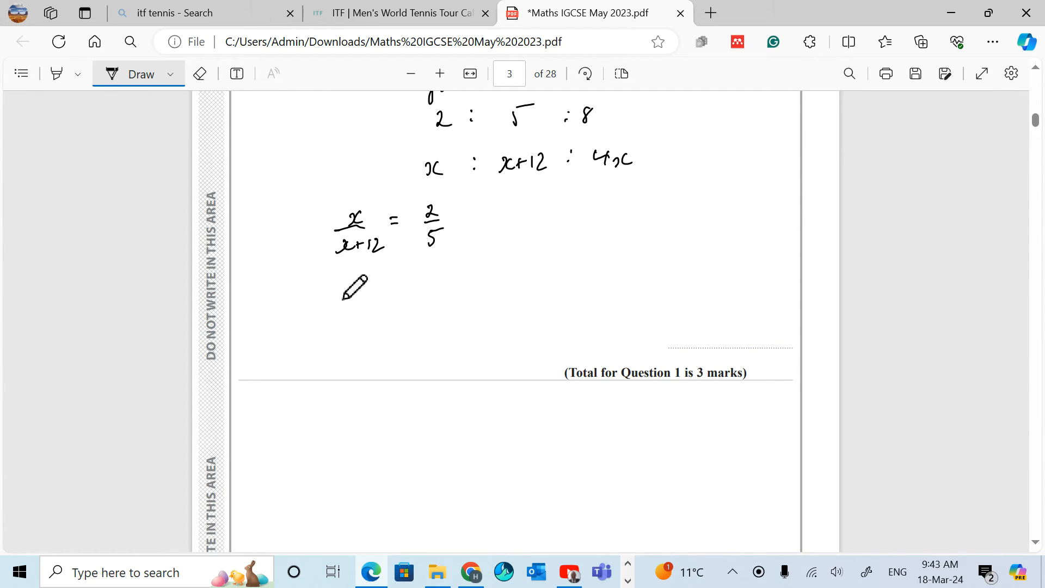
mouse_move(323, 283)
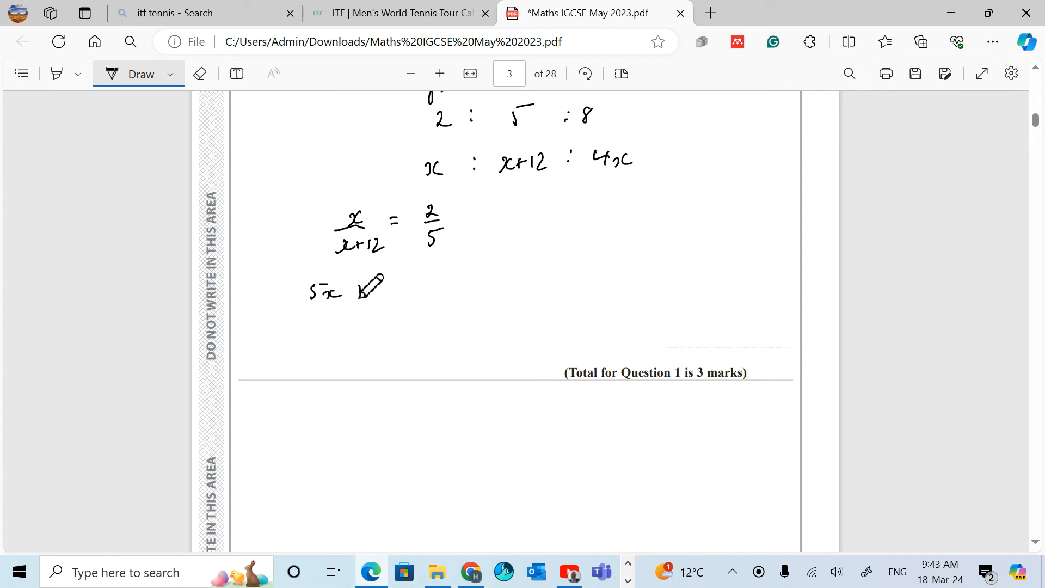
left_click(199, 73)
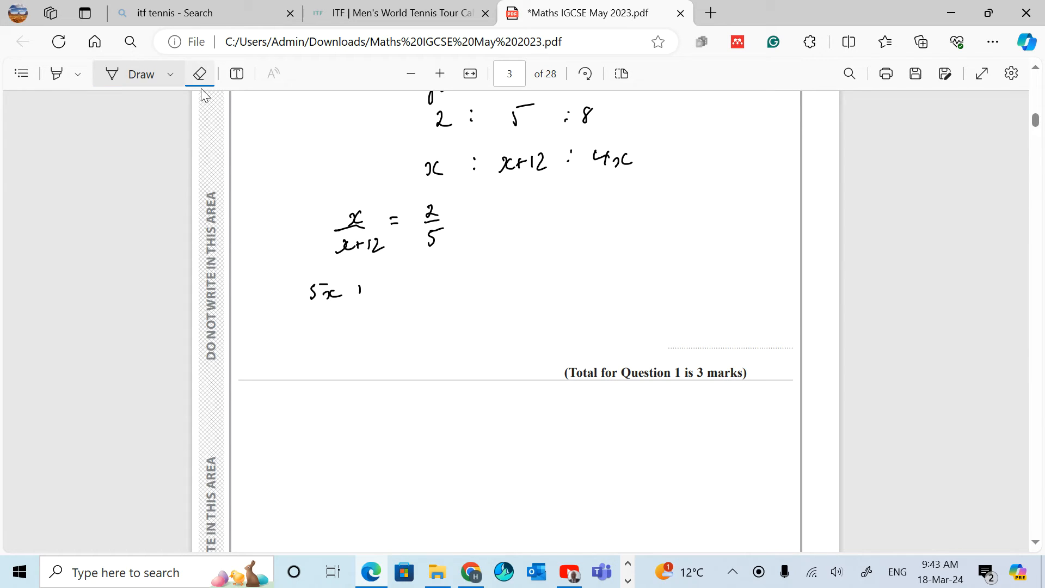
left_click(199, 73)
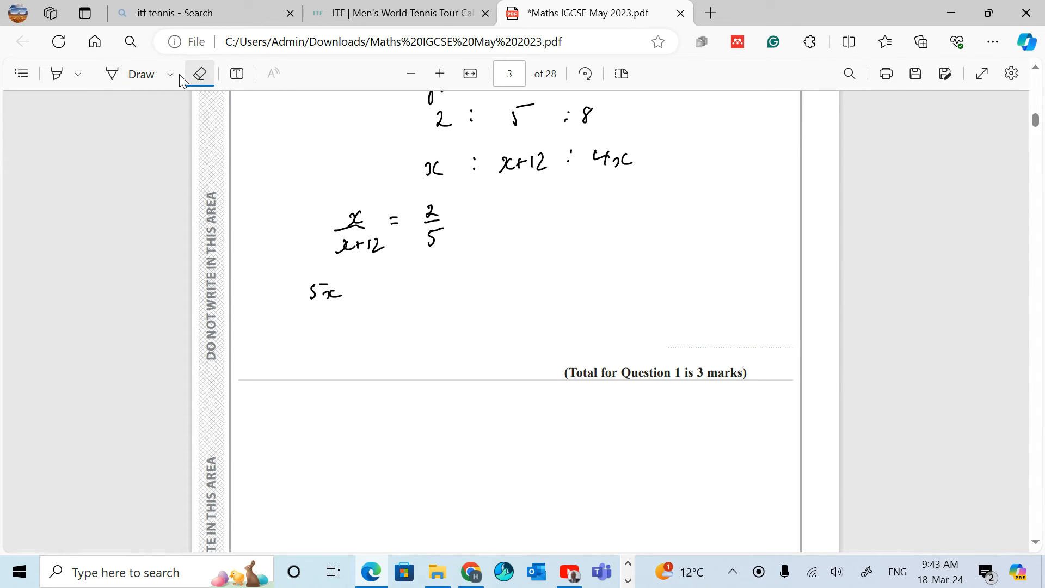
left_click(170, 74)
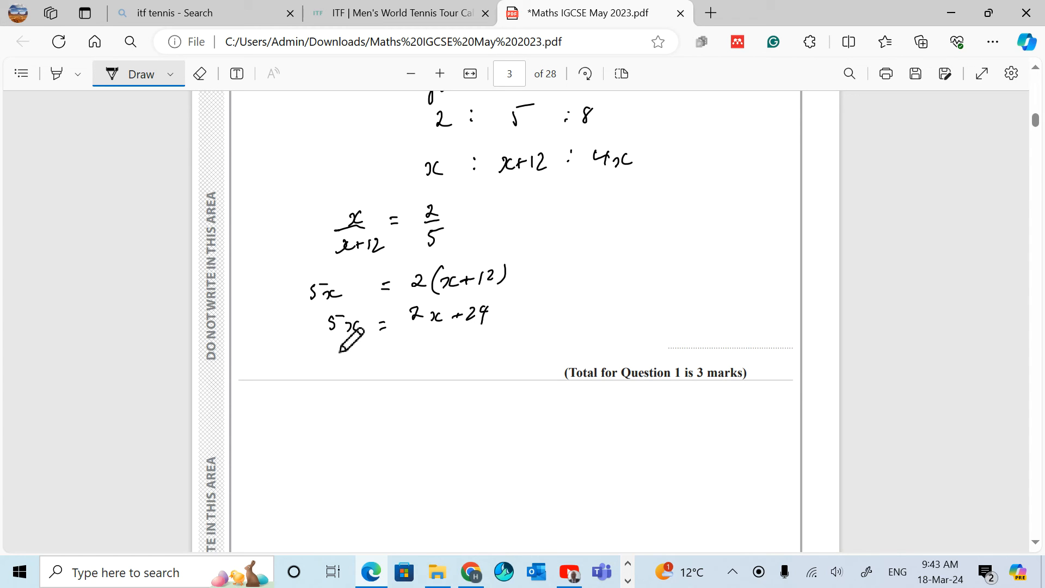
mouse_move(313, 346)
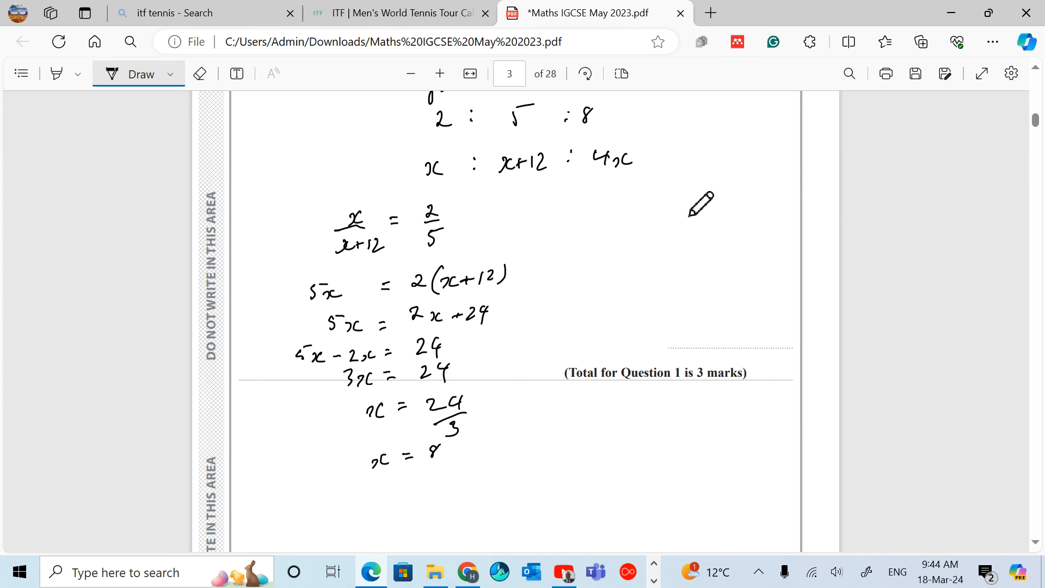
mouse_move(627, 212)
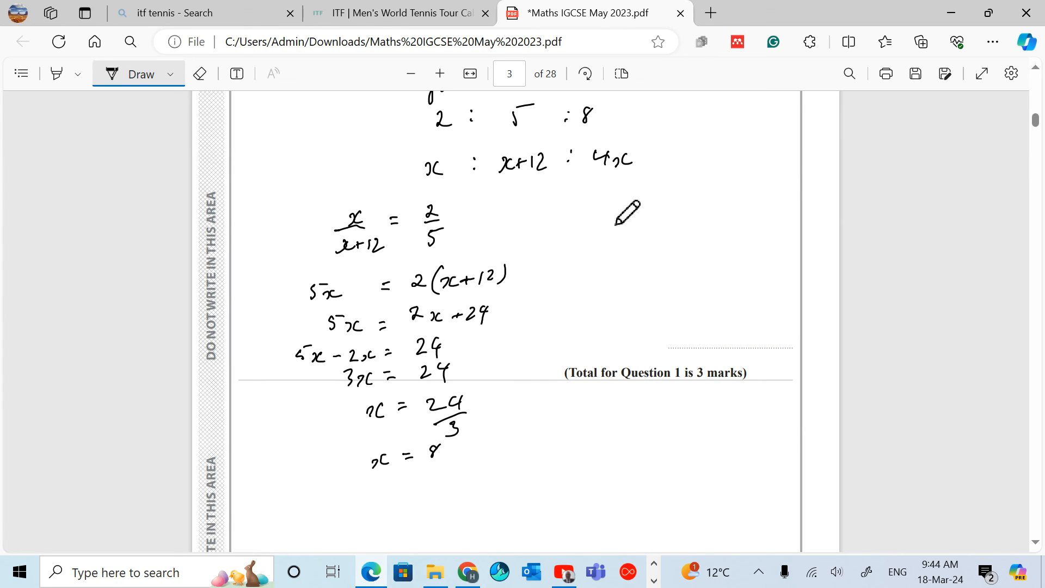
mouse_move(606, 230)
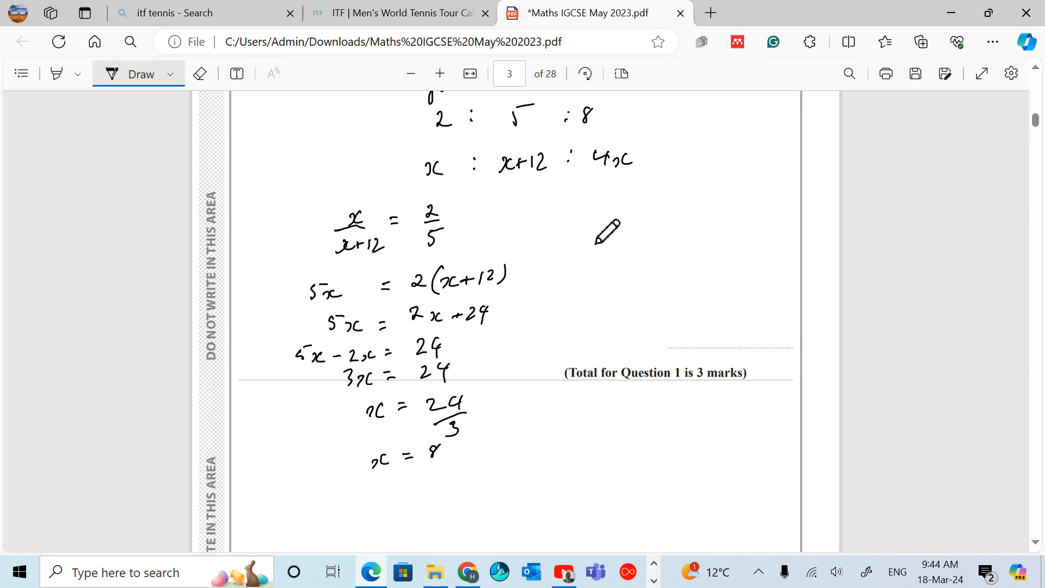